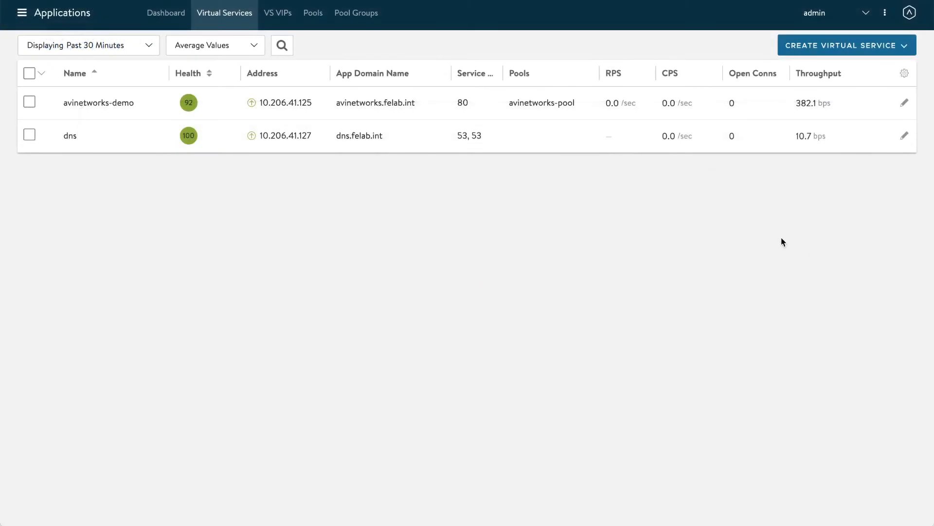
mouse_move(462, 145)
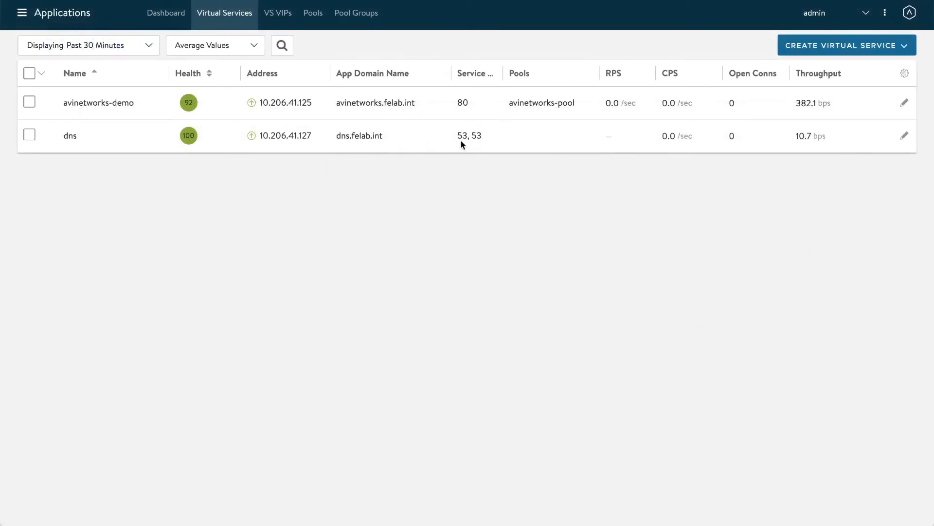
mouse_move(134, 106)
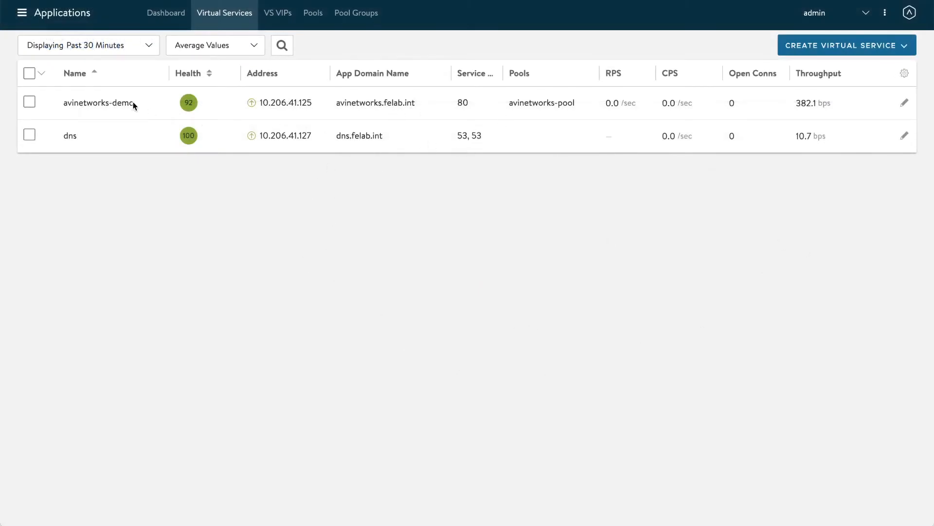
mouse_move(469, 114)
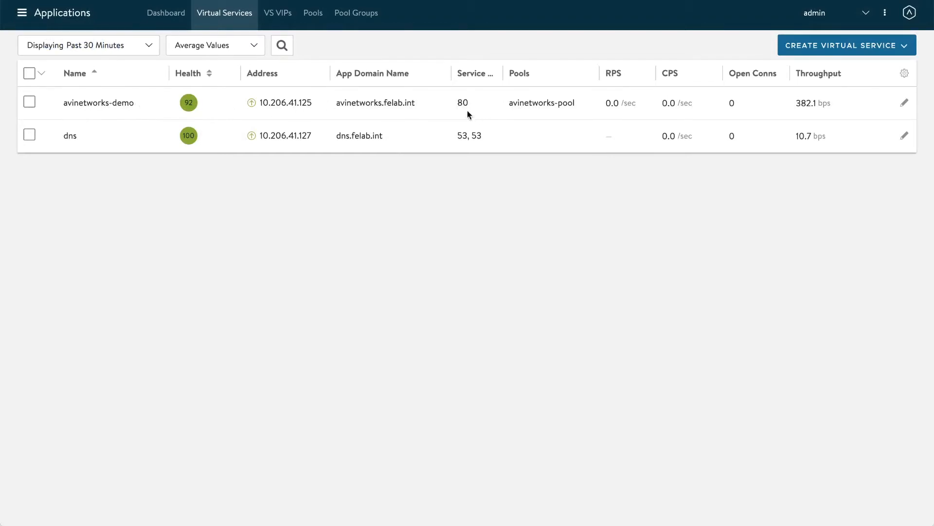
mouse_move(818, 86)
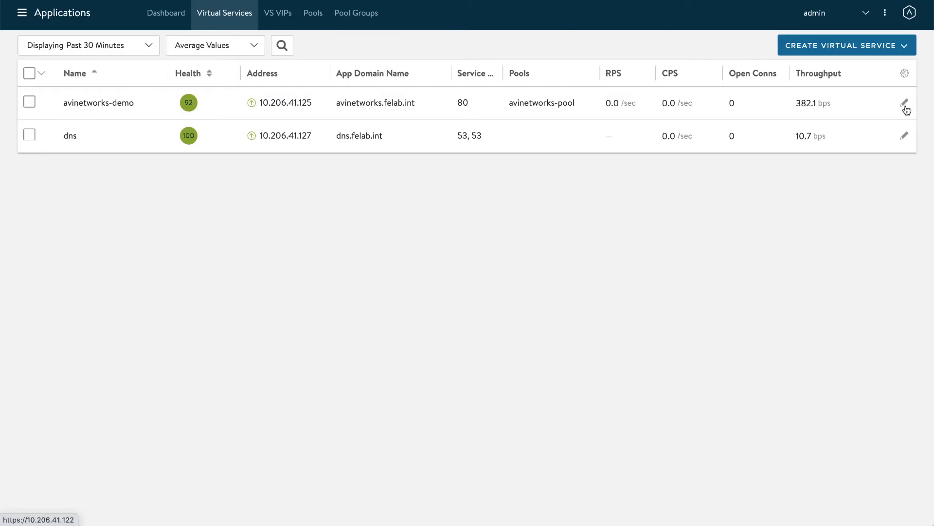
Step: Begin editing the avinetworks-demo virtual service and reach its service ports
left_click(904, 102)
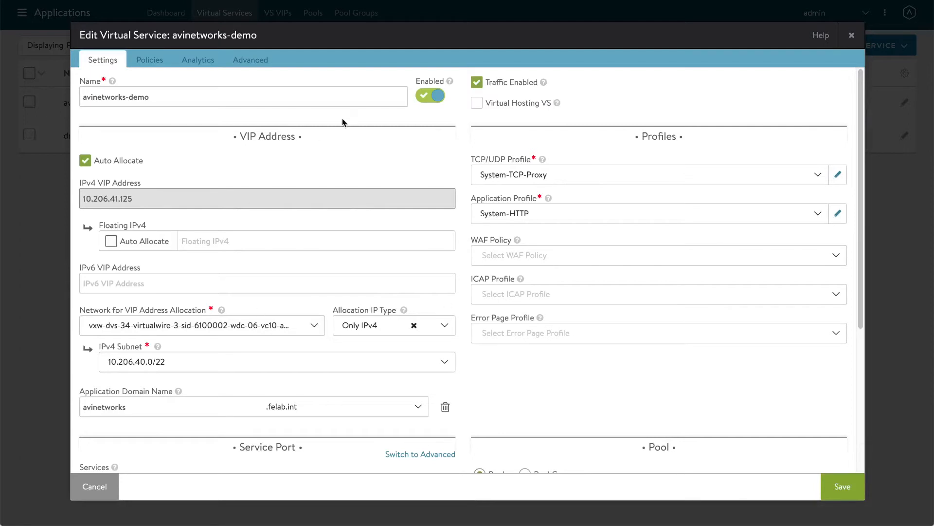
scroll("down", 3)
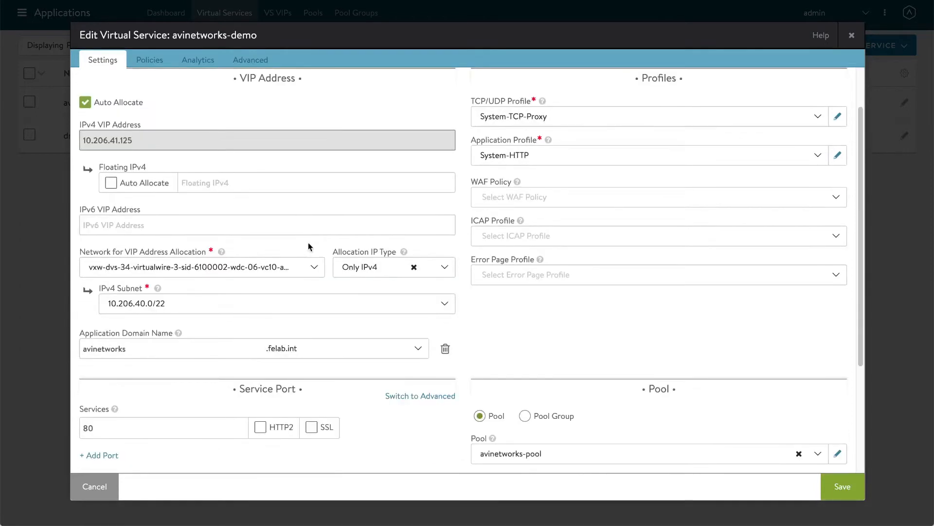
scroll("down", 3)
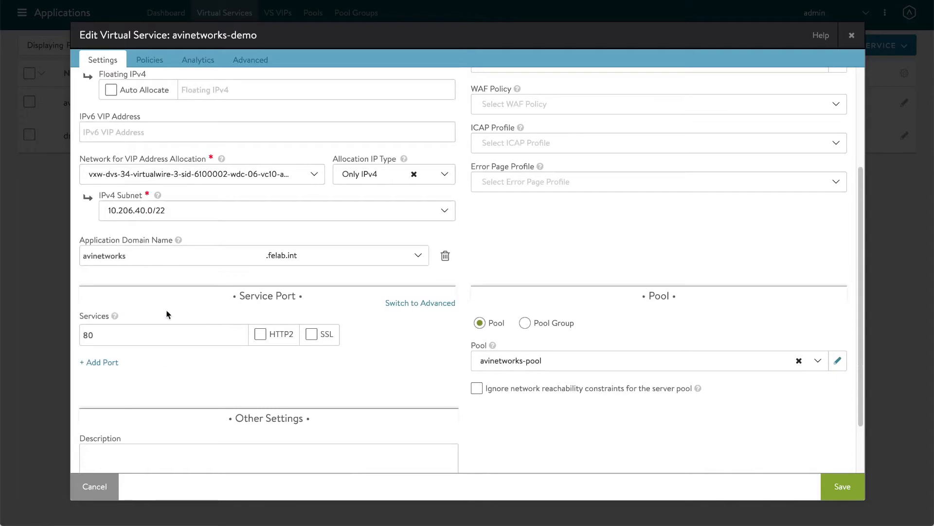
mouse_move(196, 403)
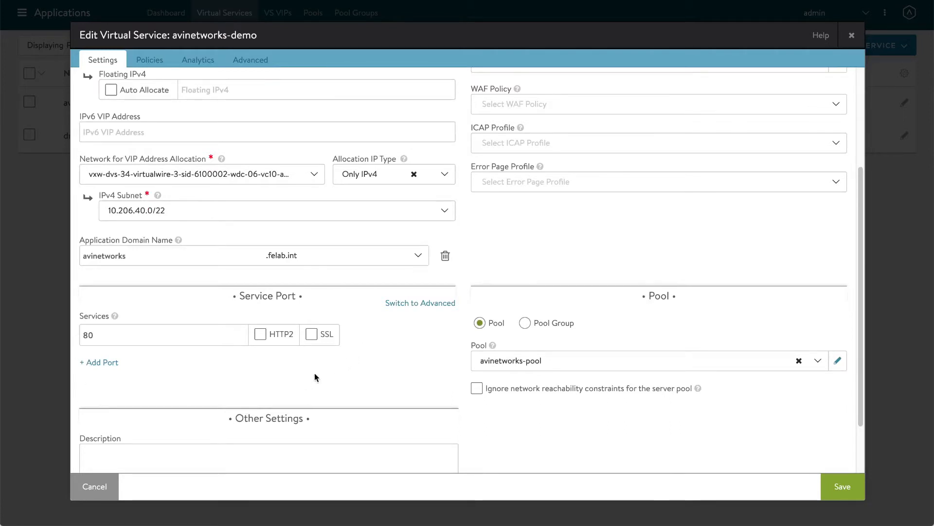
mouse_move(89, 376)
type("443")
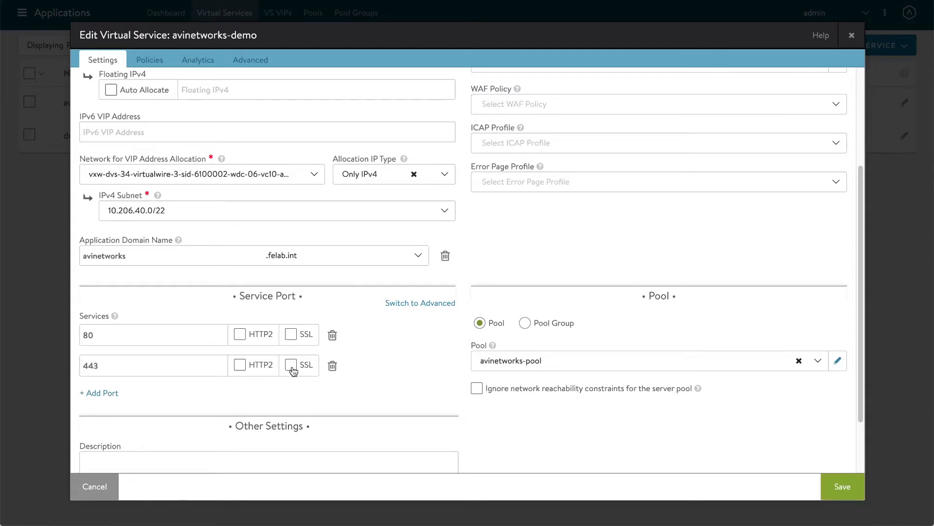
Step: Enable SSL on the port 443 service with the System-Standard-PFS SSL profile
left_click(291, 365)
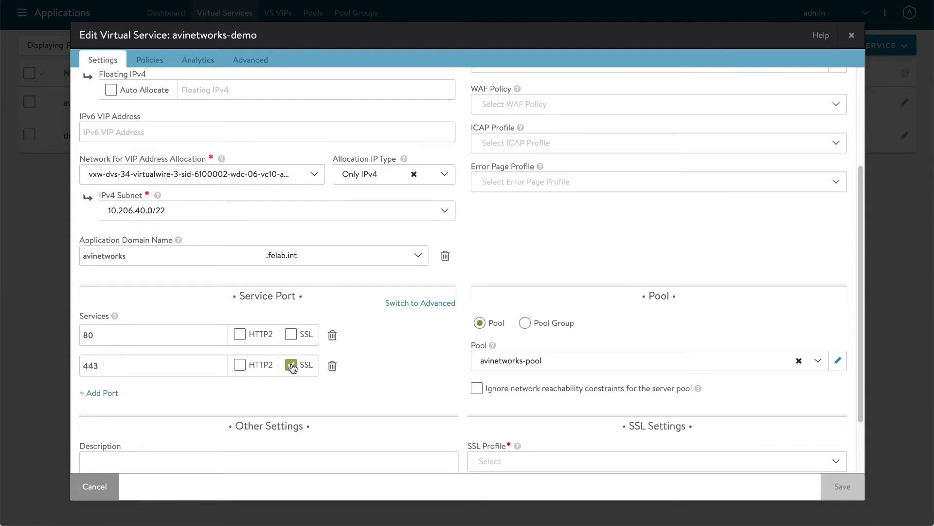
left_click(291, 365)
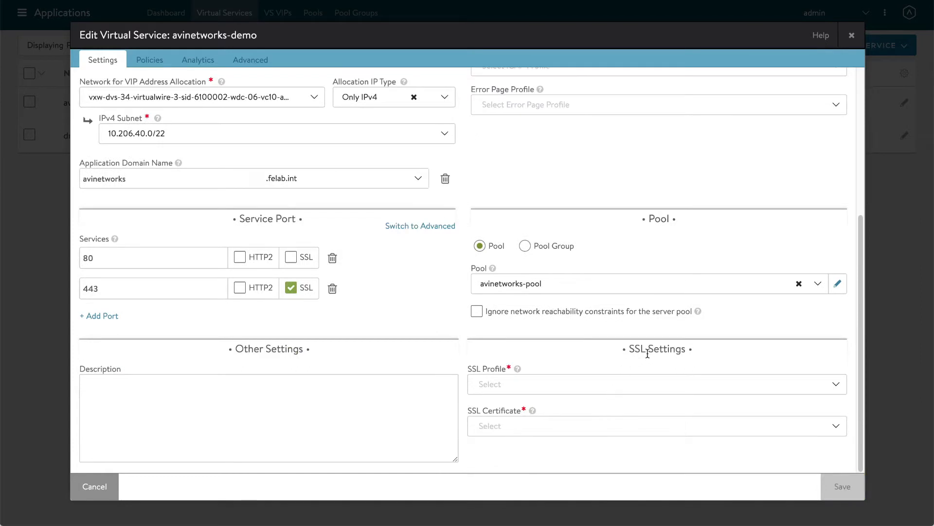
mouse_move(517, 379)
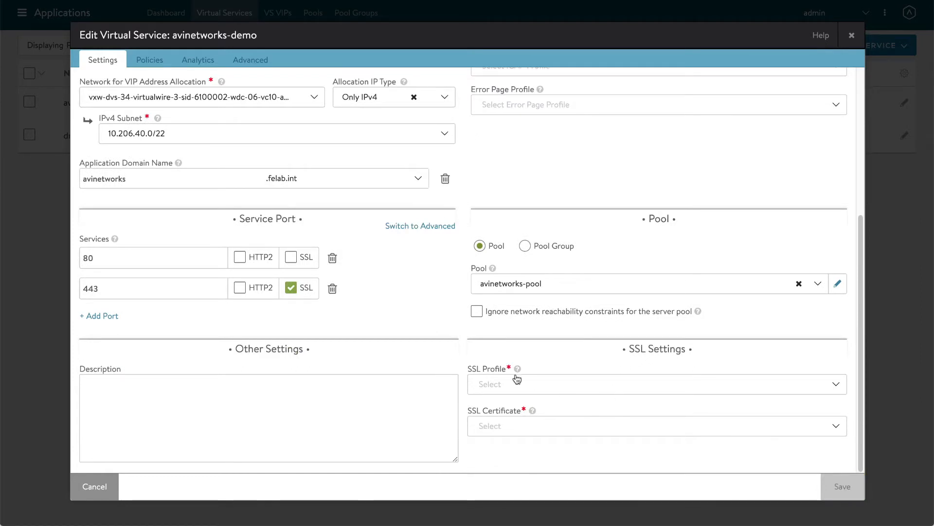
left_click(655, 383)
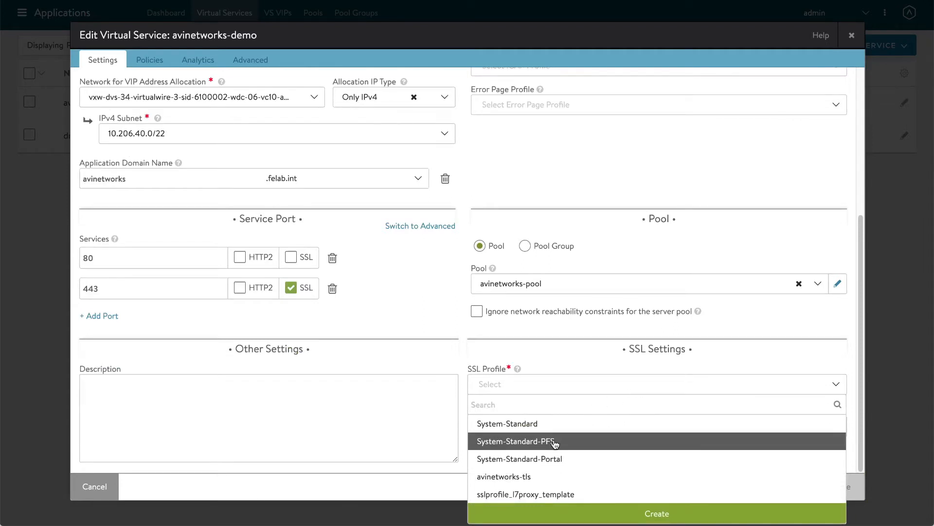
left_click(516, 441)
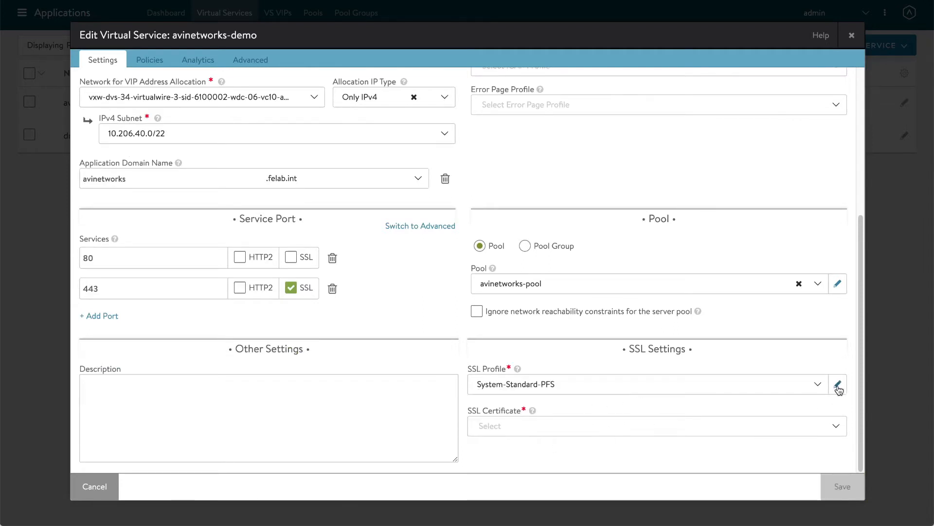
Step: Review System-Standard-PFS unchanged, then choose avinetworks.felab.int-2021 as the SSL certificate
left_click(838, 385)
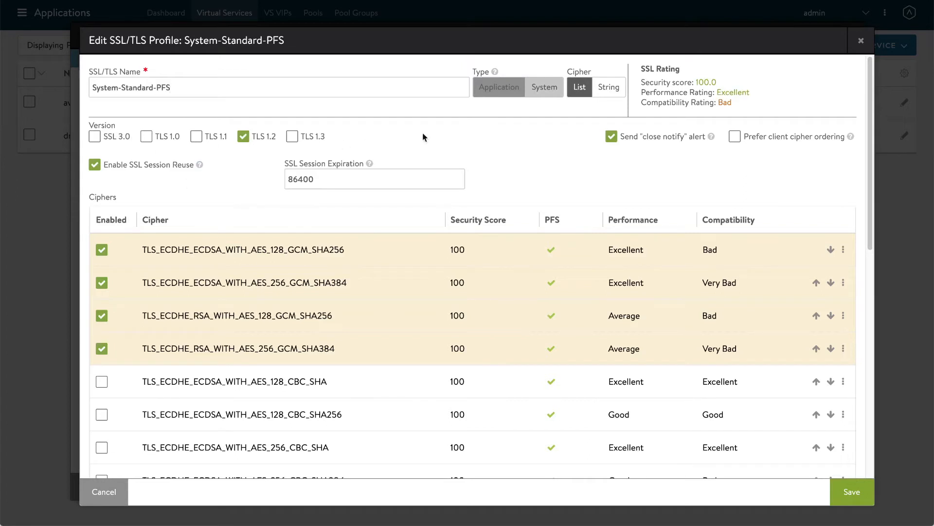
mouse_move(598, 288)
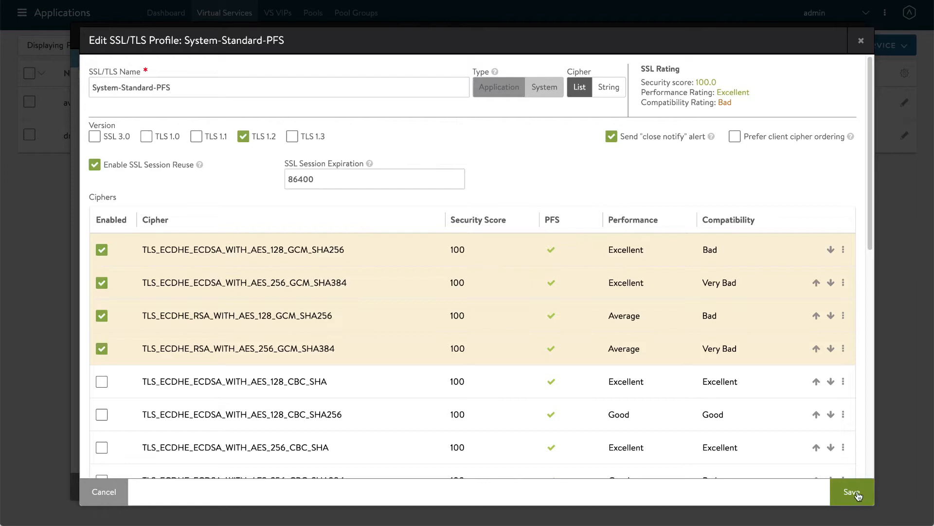
left_click(851, 491)
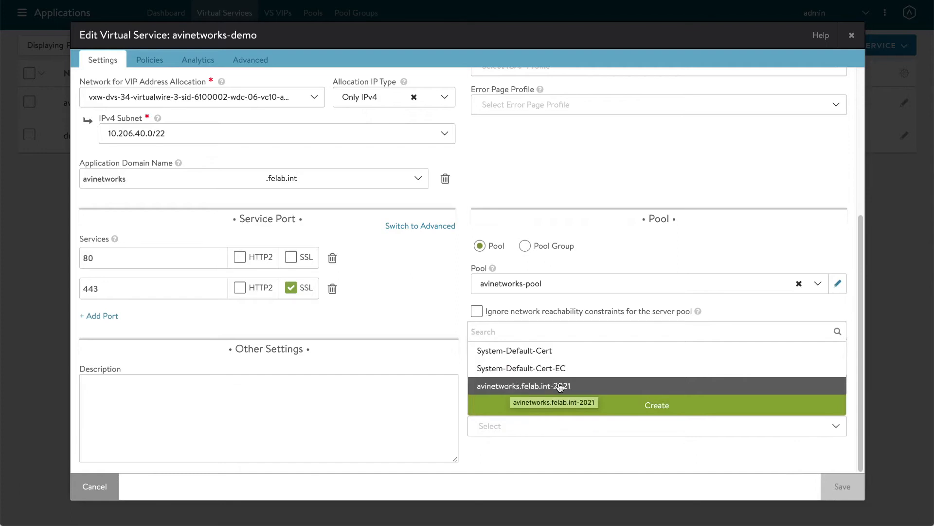
left_click(523, 386)
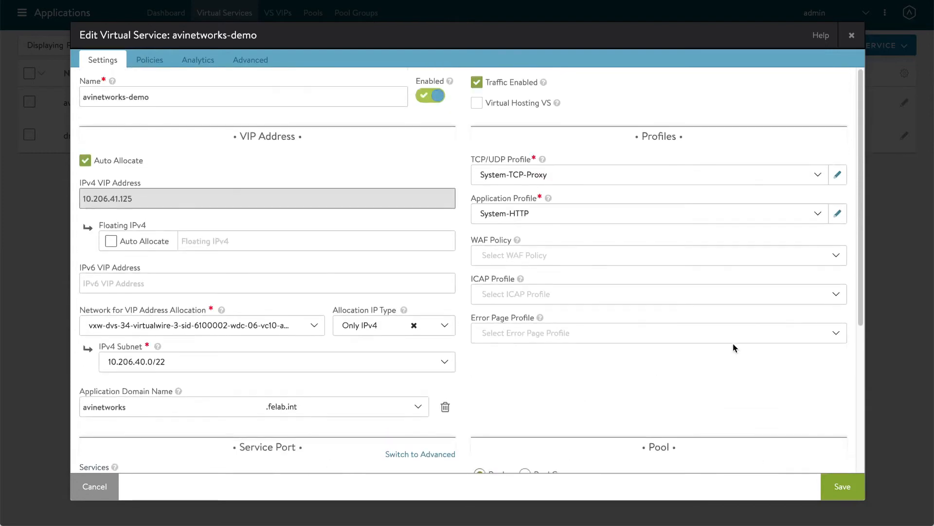
mouse_move(528, 201)
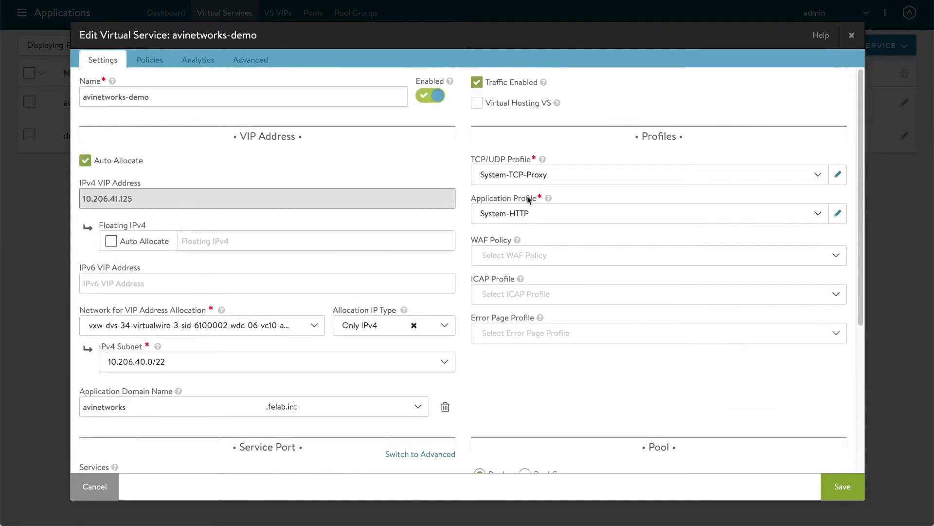
mouse_move(555, 214)
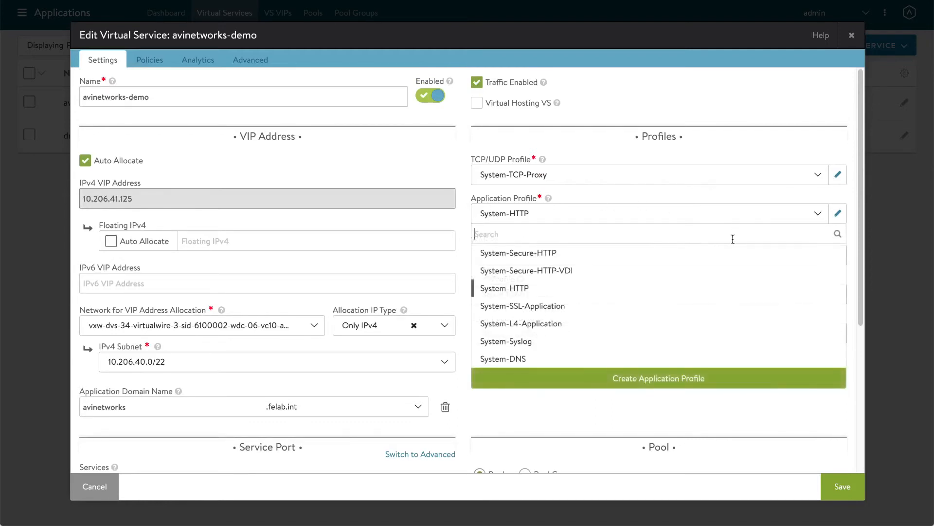
mouse_move(542, 253)
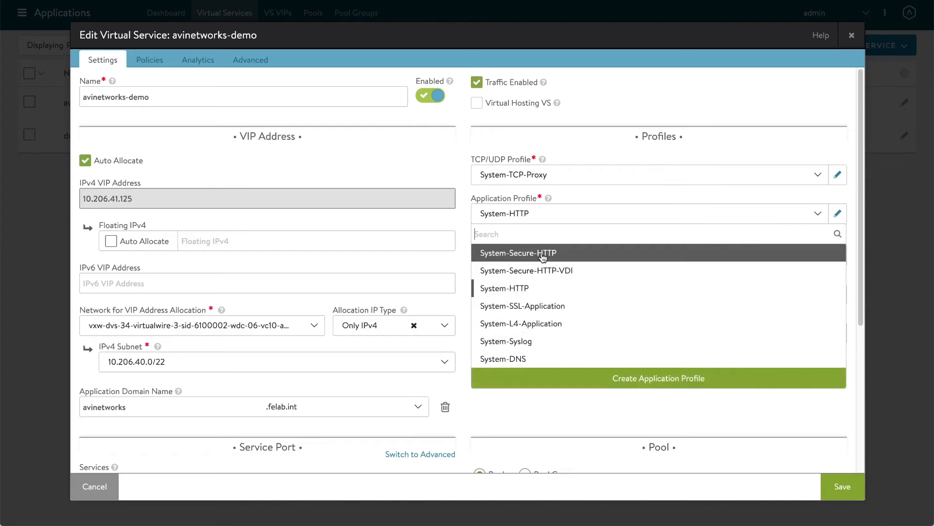
Step: Apply the System-Secure-HTTP application profile, review its Security settings, and save avinetworks-demo
left_click(518, 253)
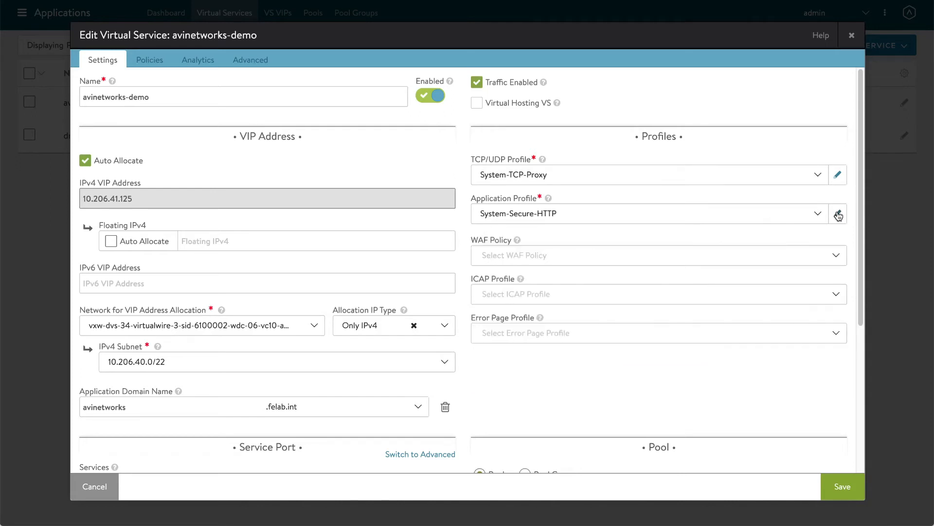
left_click(838, 213)
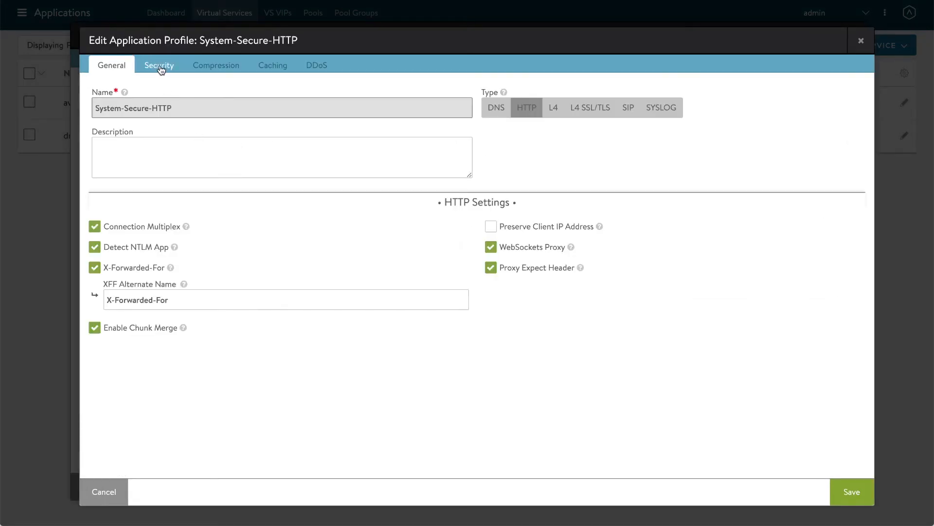
left_click(159, 65)
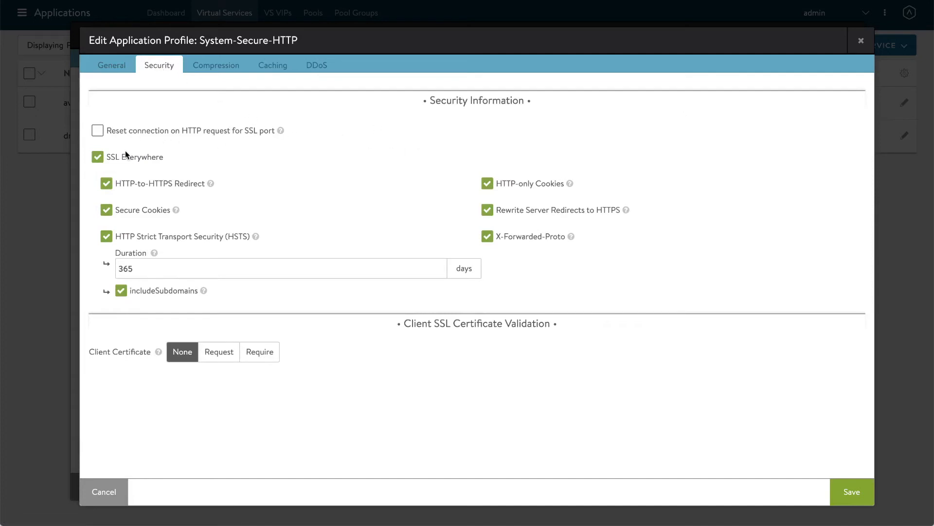
mouse_move(458, 326)
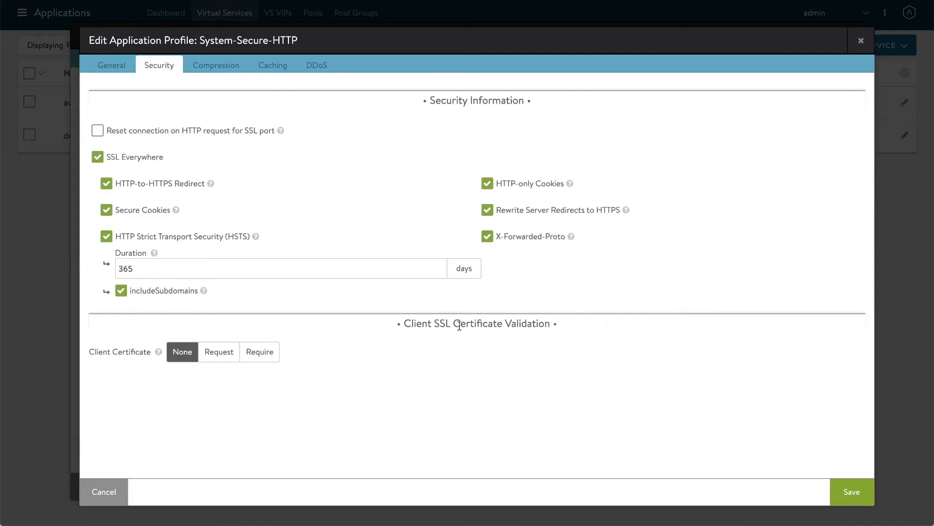
mouse_move(148, 190)
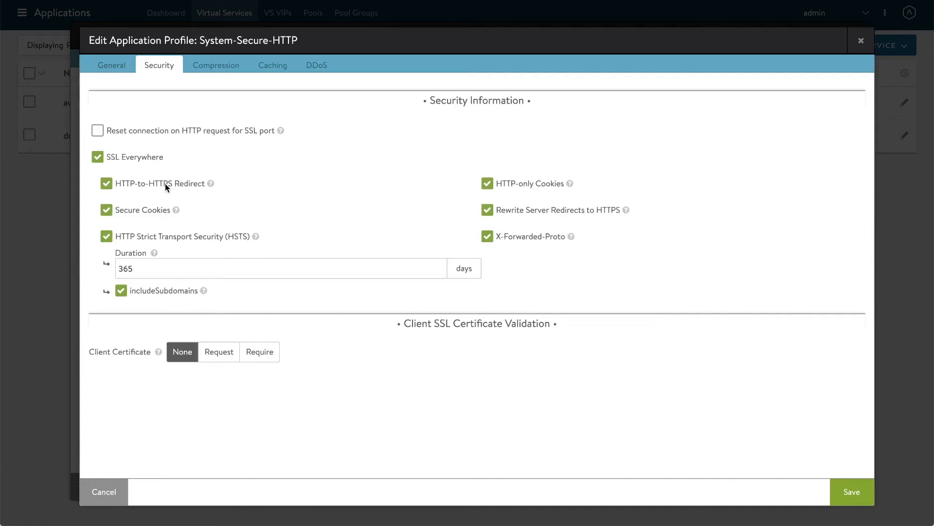
mouse_move(267, 145)
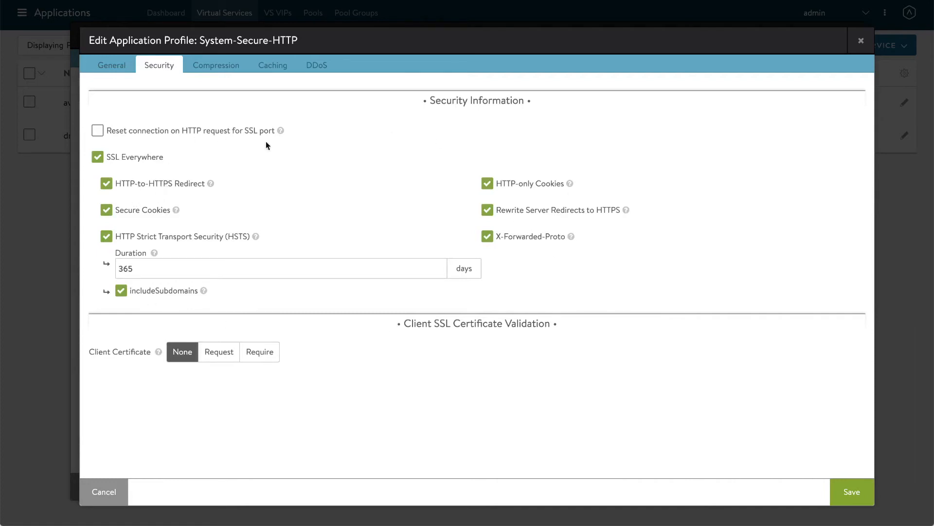
left_click(852, 491)
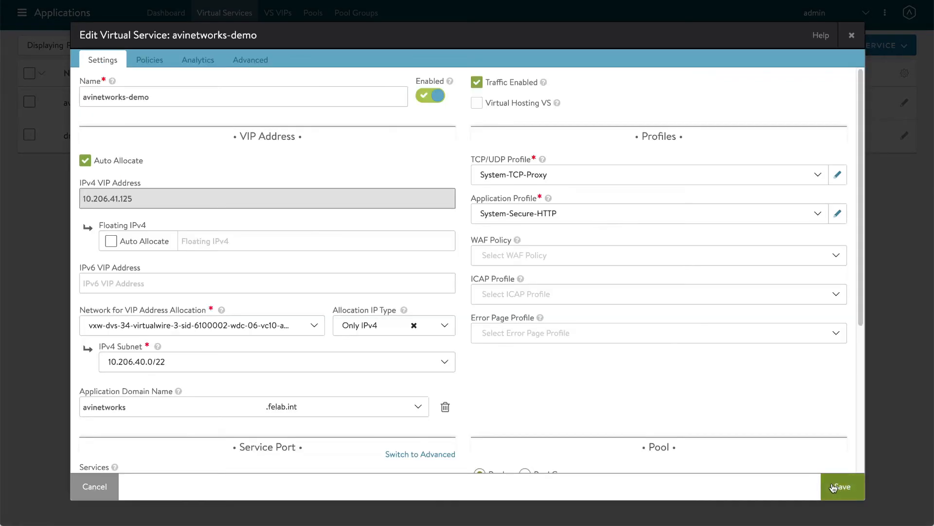
left_click(842, 486)
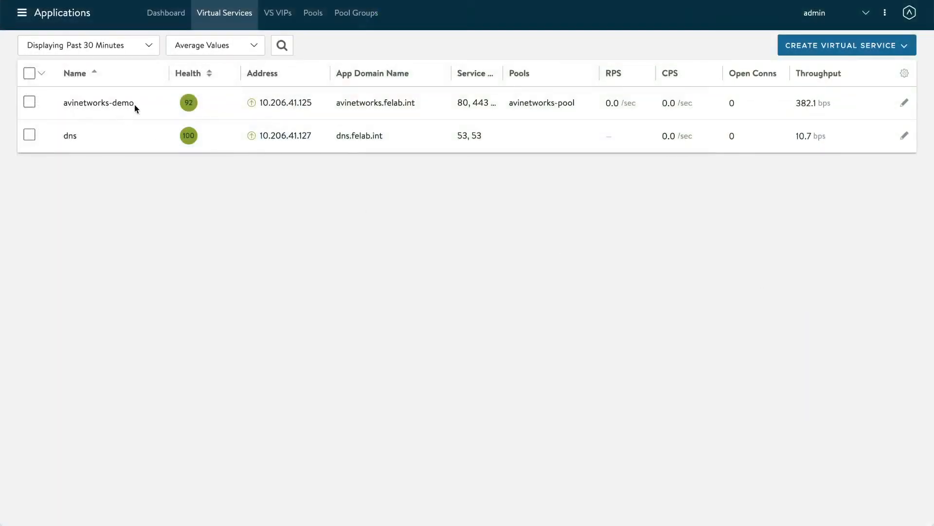
mouse_move(99, 104)
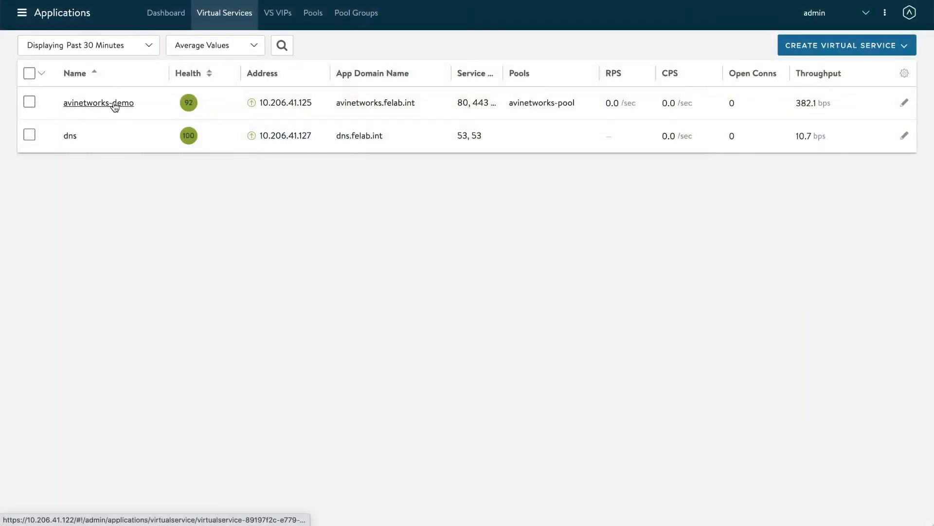
Step: Show avinetworks-demo logs including non-significant ones and expand the 301 redirect entry
left_click(98, 102)
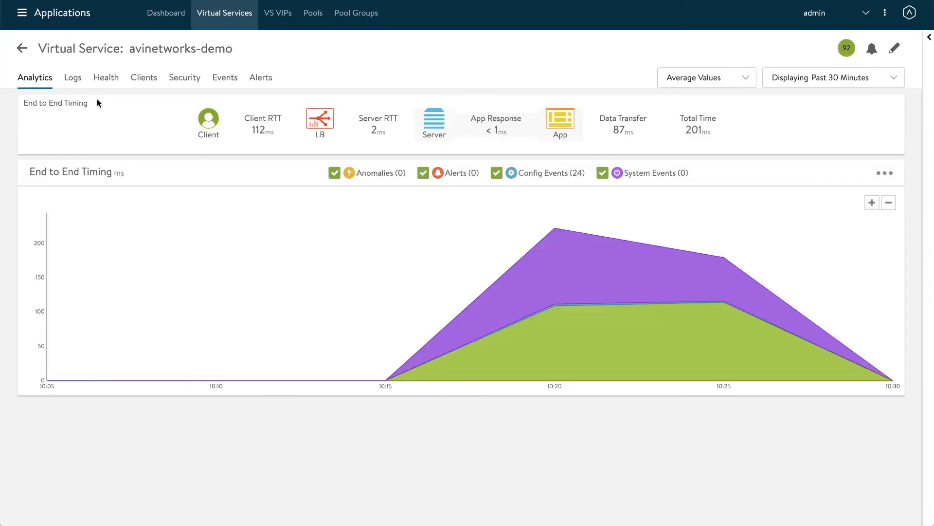
left_click(72, 77)
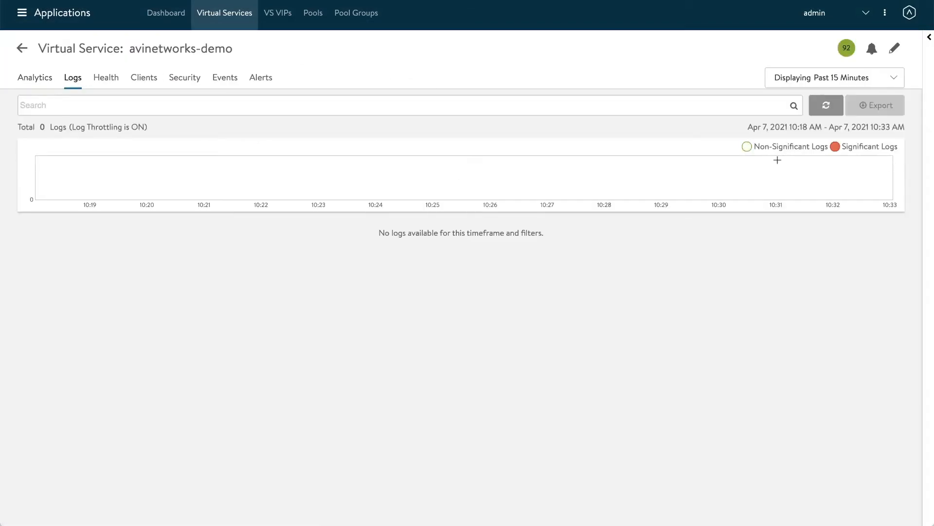
left_click(825, 105)
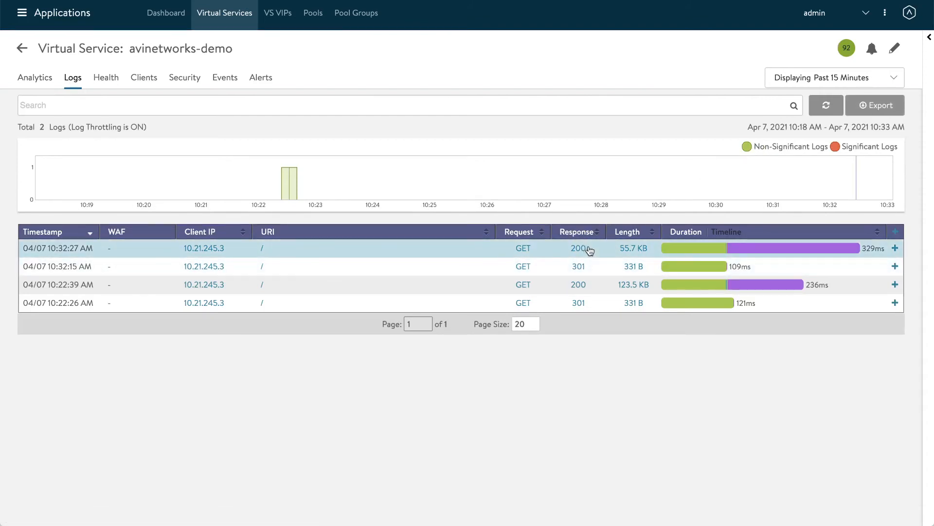
left_click(424, 267)
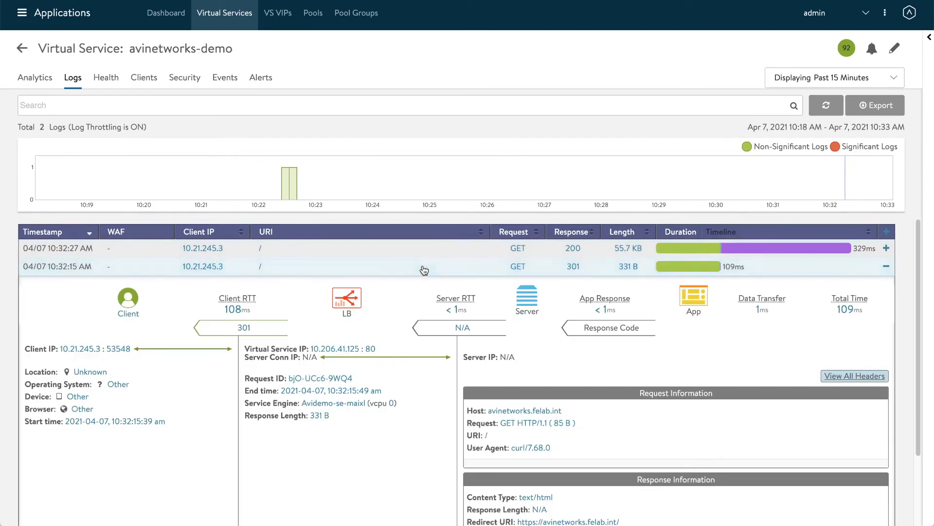
scroll("down", 3)
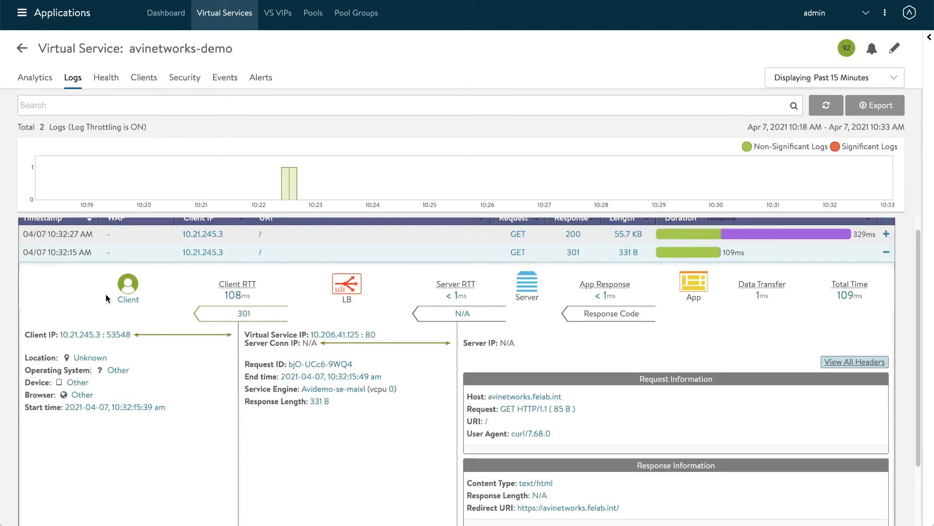
Step: Expand the 200 entry and highlight its Certificate Type among the TLSv1.2 details
scroll("down", 3)
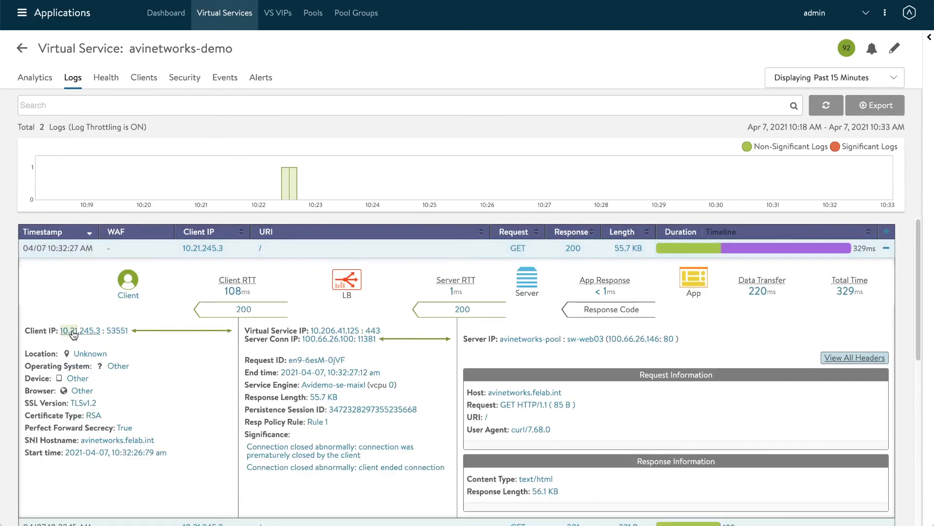
mouse_move(331, 331)
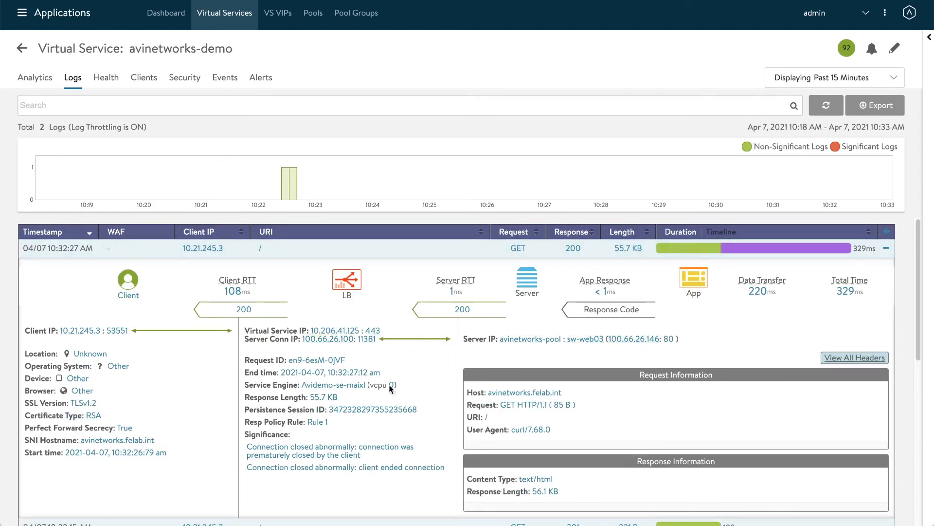
double_click(62, 402)
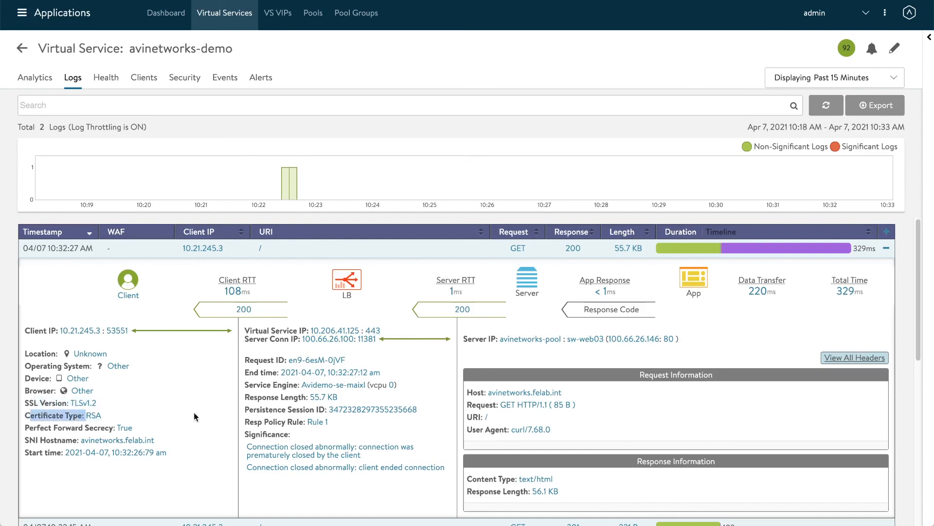
mouse_move(168, 407)
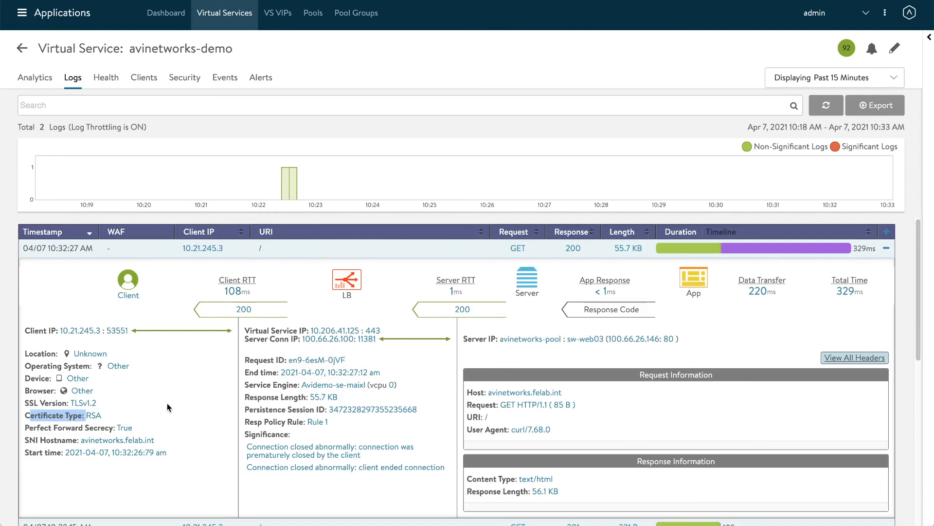